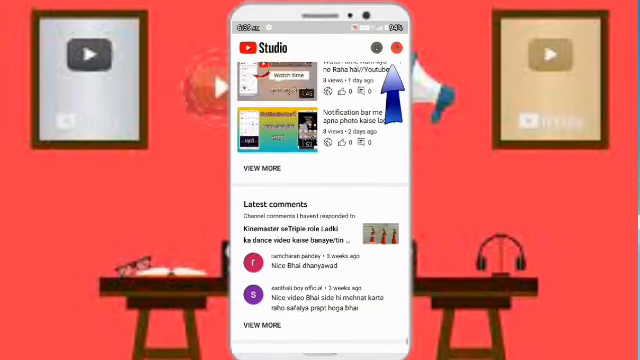
scroll("down", 3)
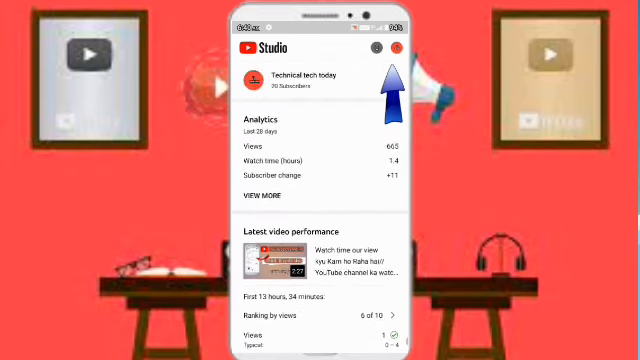
scroll("down", 3)
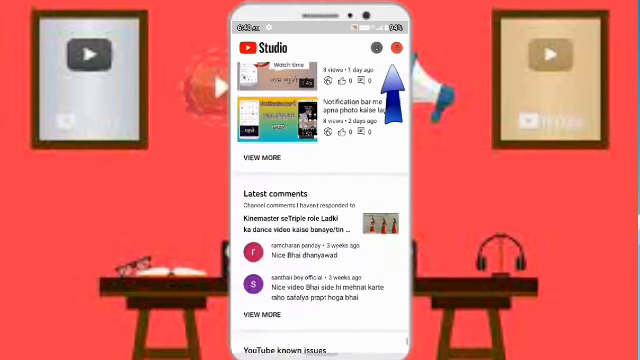
scroll("up", 3)
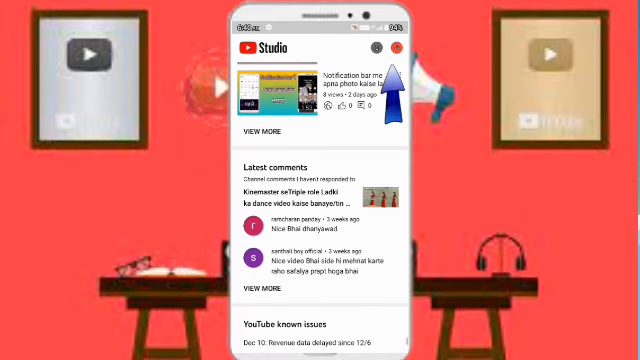
scroll("down", 3)
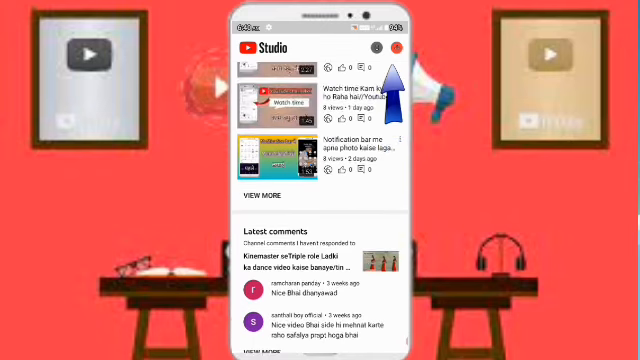
scroll("down", 3)
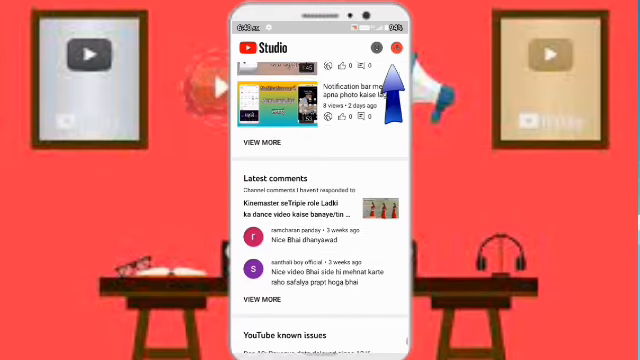